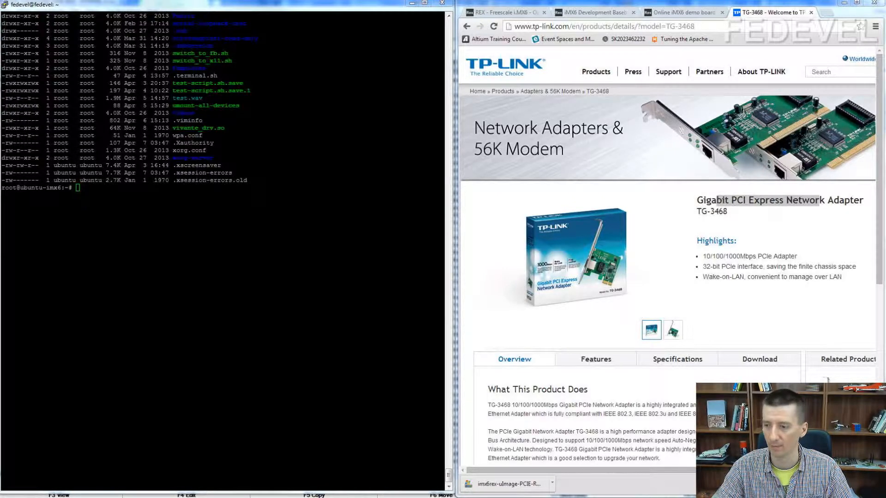
# Review the TP-Link TG-3468 Gigabit PCIe adapter page, then show the iMX6 Rex home page
pyautogui.moveTo(717, 200); pyautogui.dragTo(814, 200)
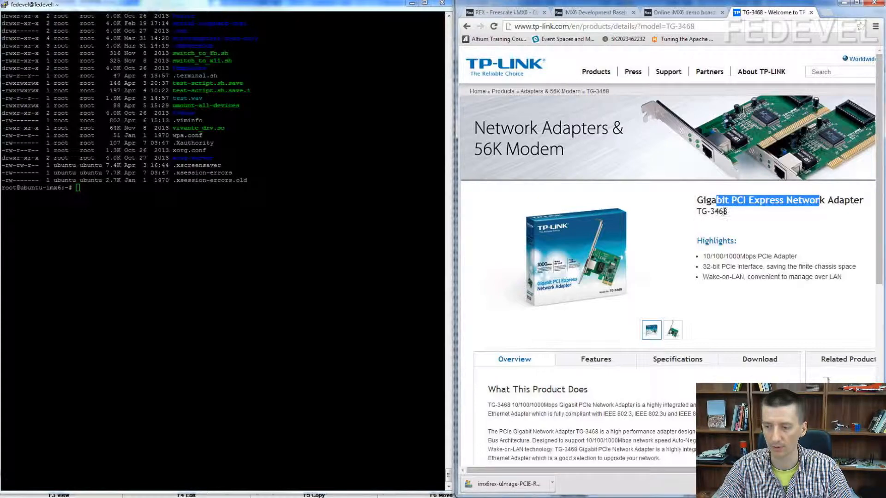
pyautogui.click(681, 13)
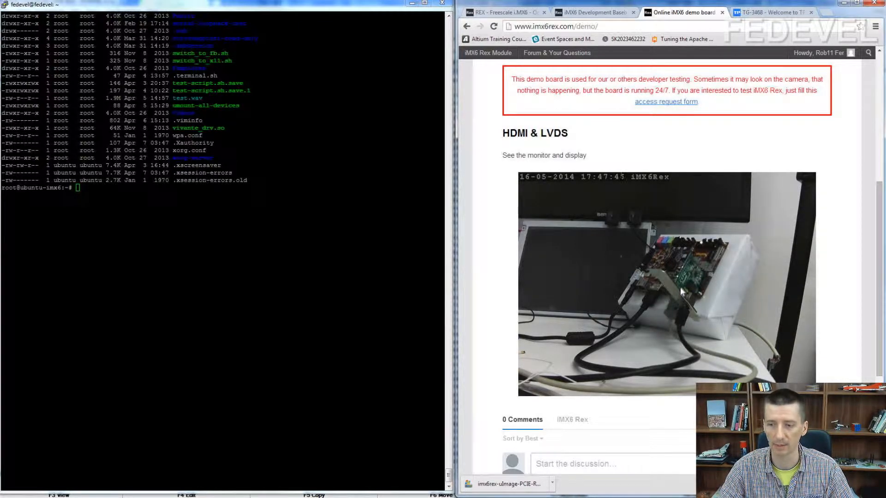
pyautogui.click(507, 12)
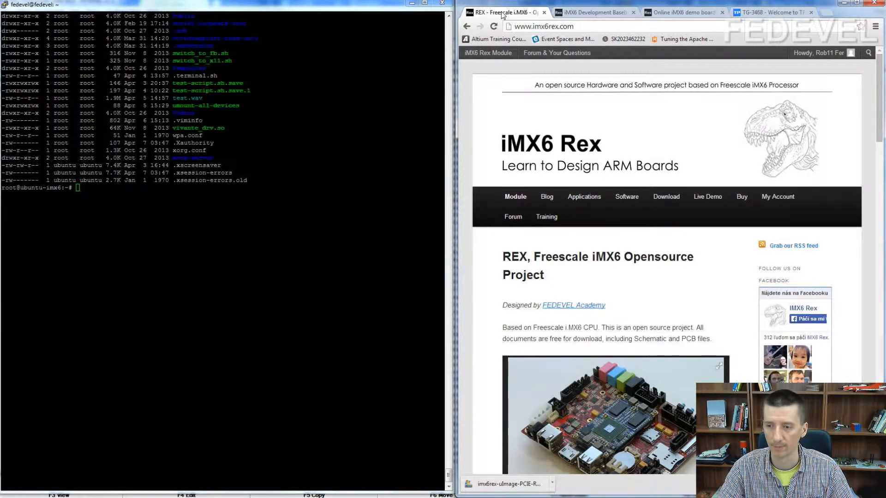
pyautogui.moveTo(629, 196)
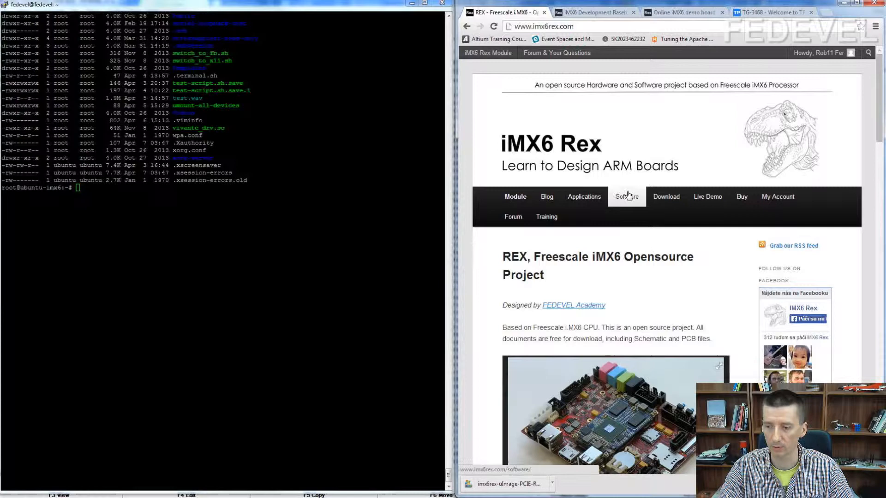
# Navigate Software > peripherals examples to the PCI Express kernel instructions
pyautogui.click(626, 197)
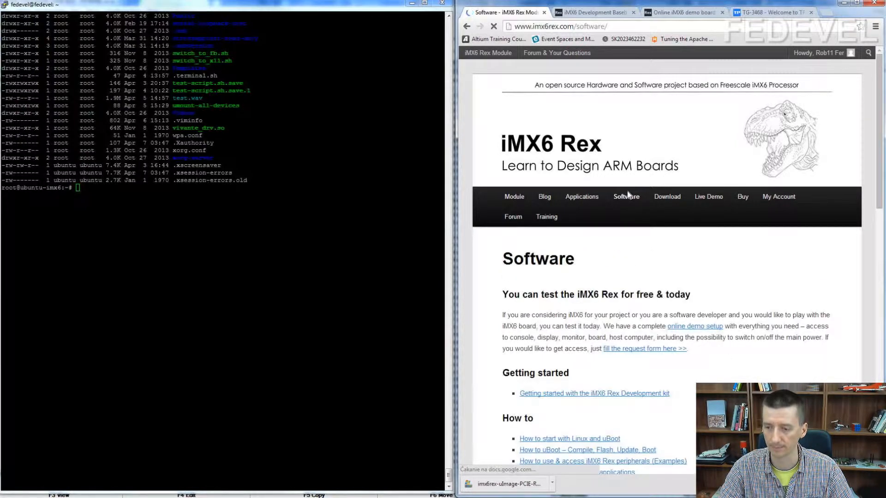
pyautogui.scroll(-3)
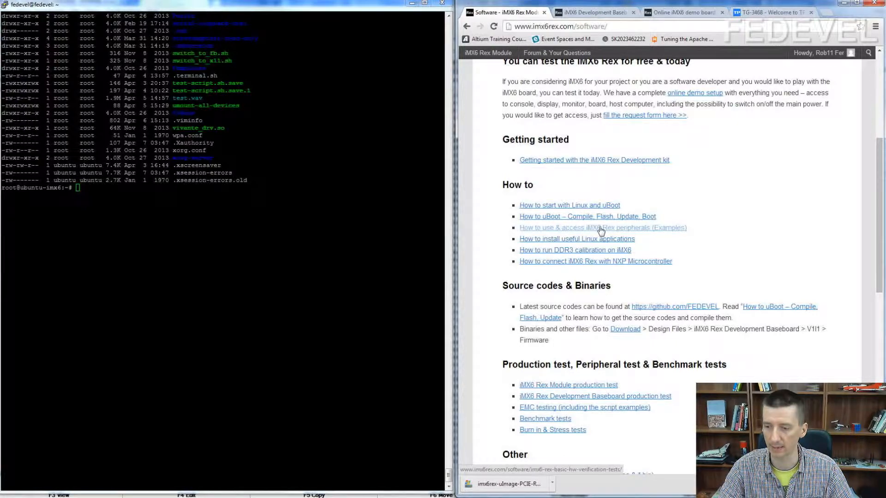
pyautogui.click(601, 227)
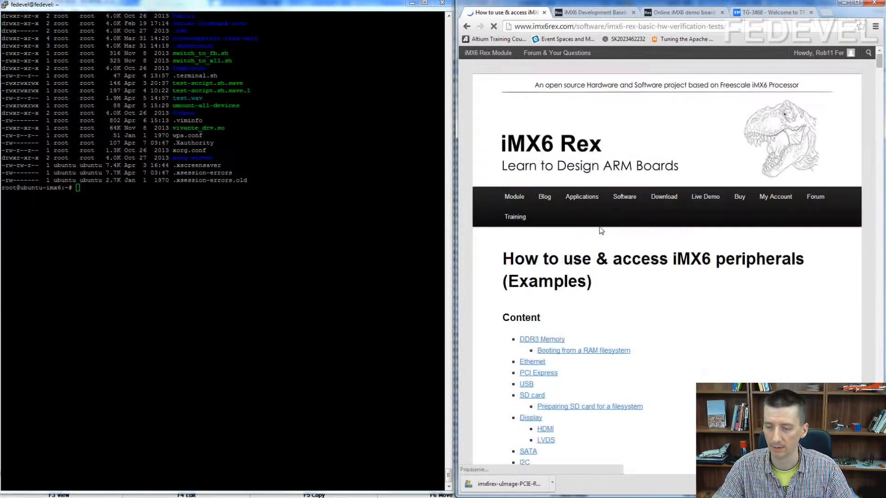
pyautogui.scroll(-3)
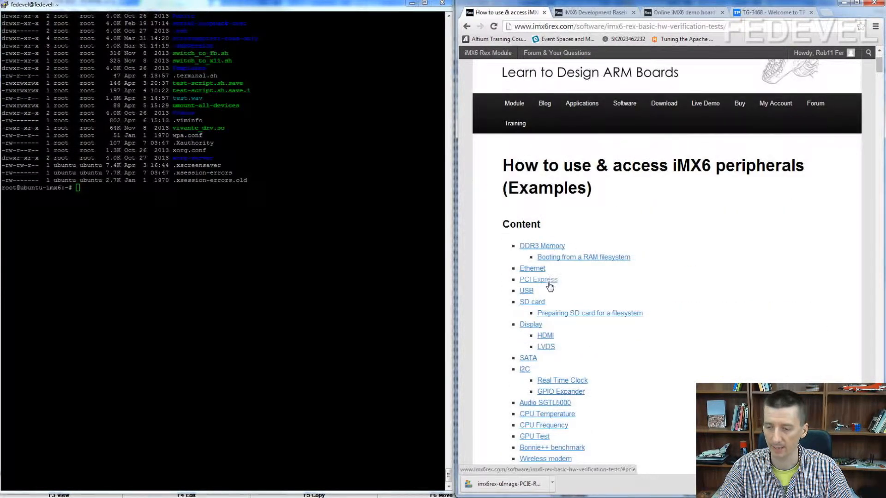
pyautogui.click(538, 280)
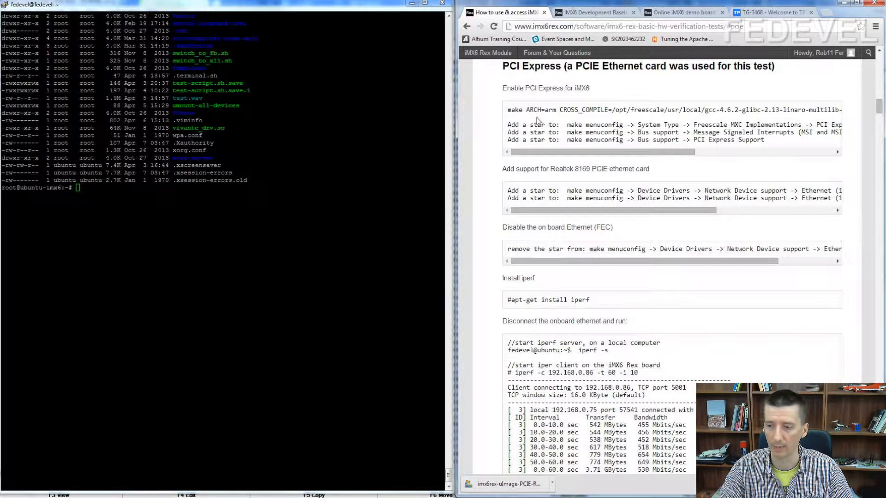
# Highlight the PCI Express menuconfig steps, then move on to the Development Baseboard page
pyautogui.moveTo(507, 124); pyautogui.dragTo(604, 140)
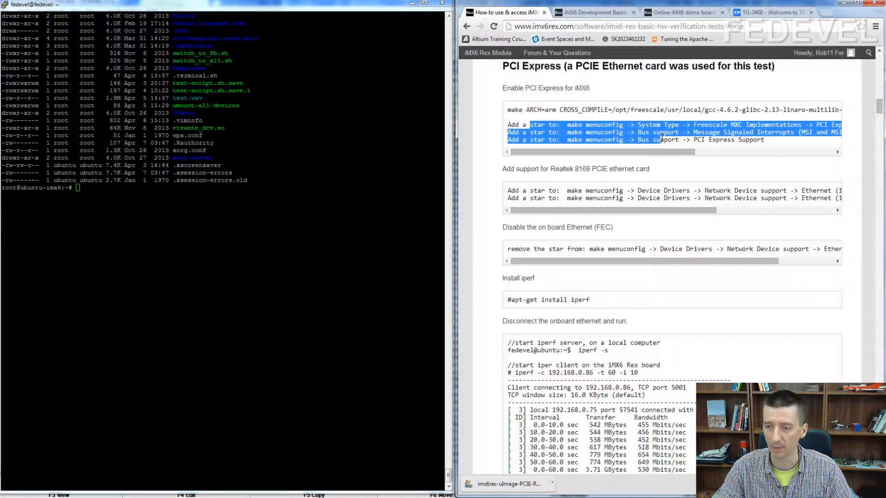
pyautogui.click(567, 125)
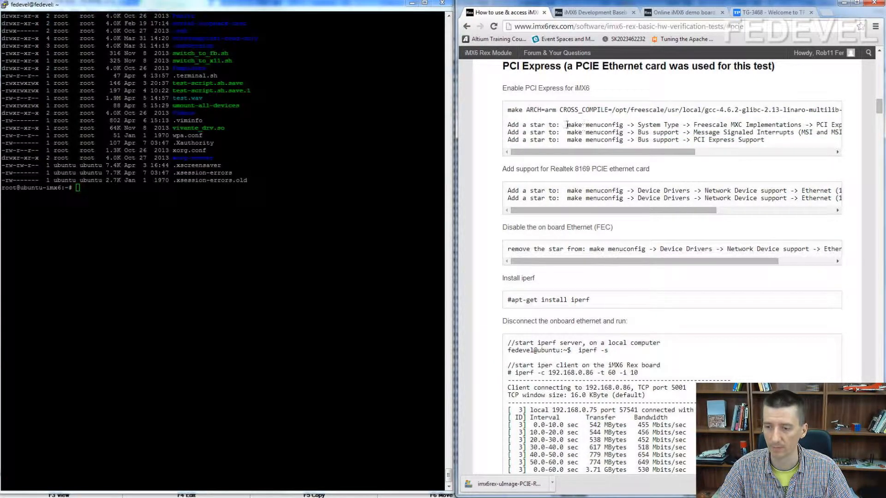
pyautogui.doubleClick(593, 124)
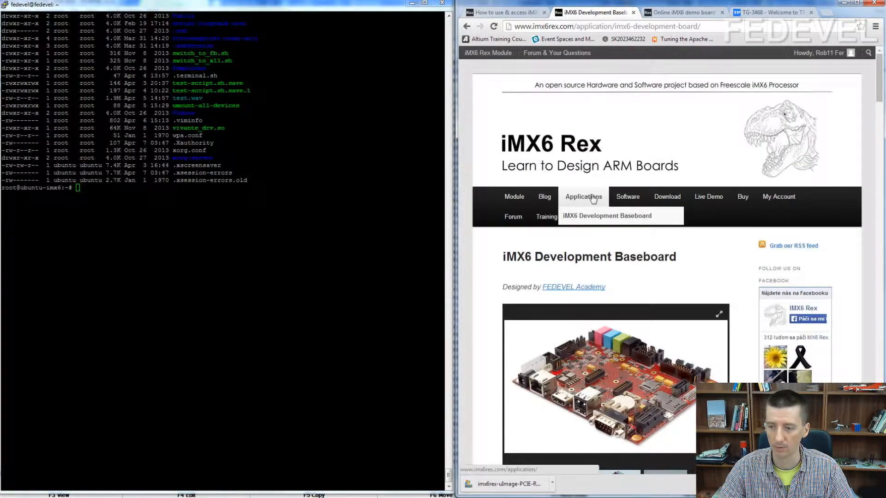
# Expand the Baseboard's Binaries folder listing the imx6rex-uImage-PCIE-RTL8168E kernel image
pyautogui.click(605, 216)
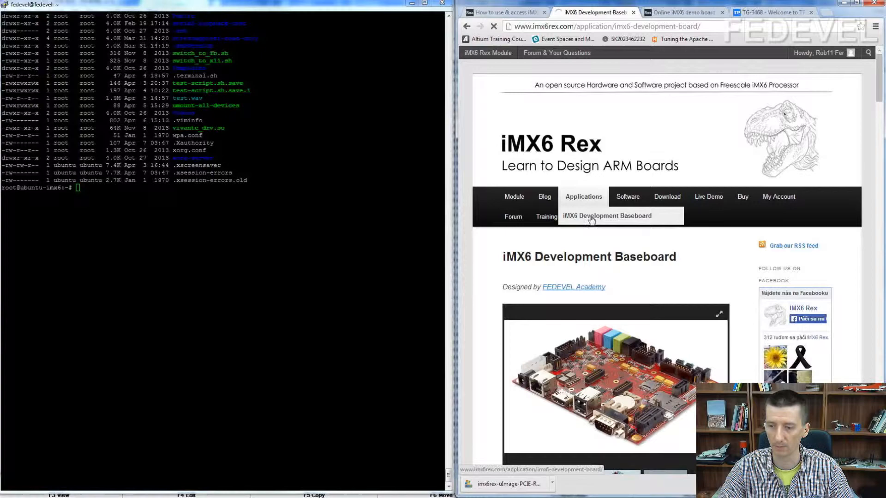
pyautogui.scroll(-3)
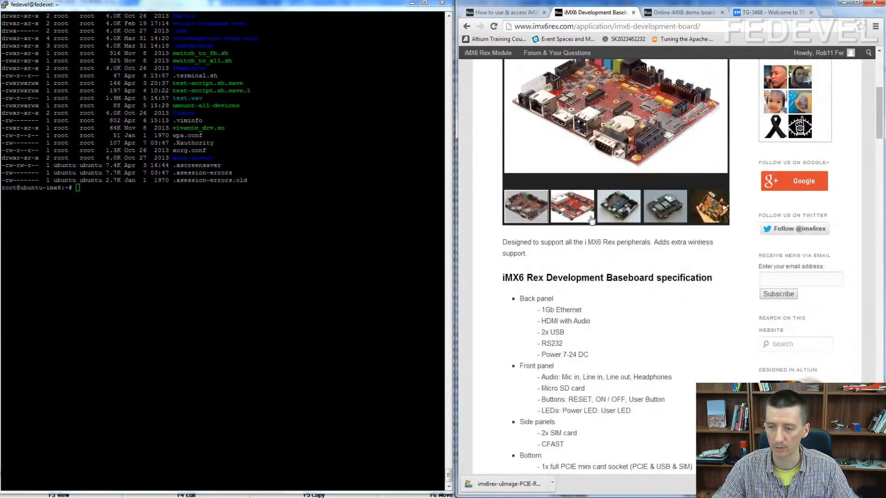
pyautogui.scroll(-3)
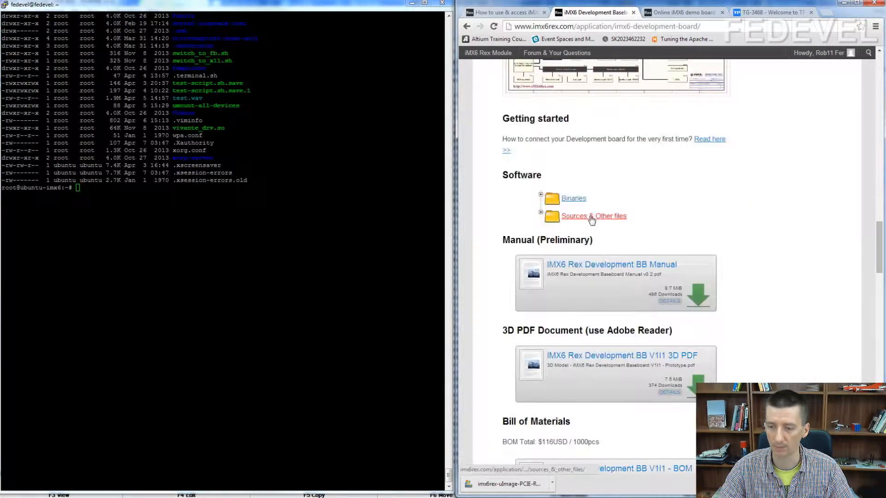
pyautogui.click(540, 193)
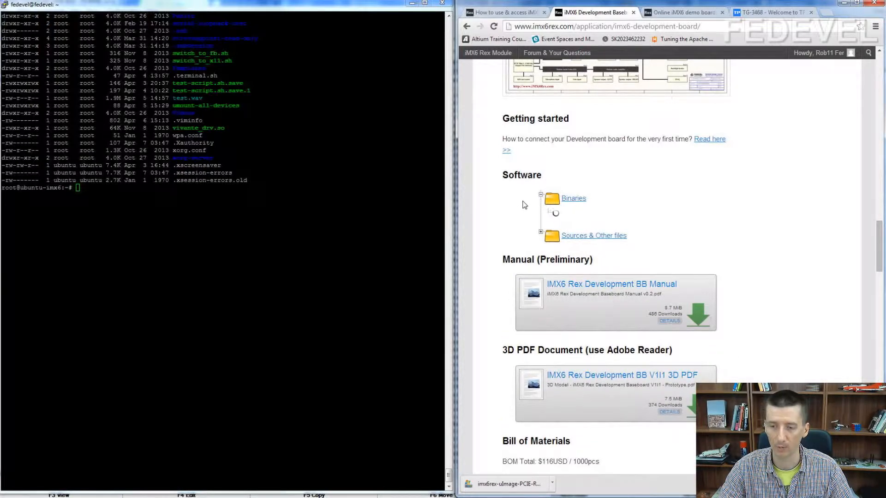
pyautogui.click(540, 198)
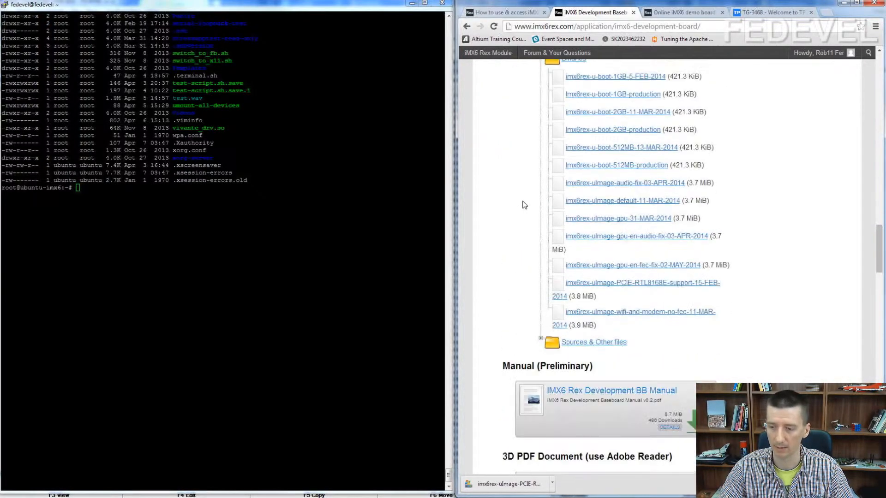
pyautogui.scroll(-3)
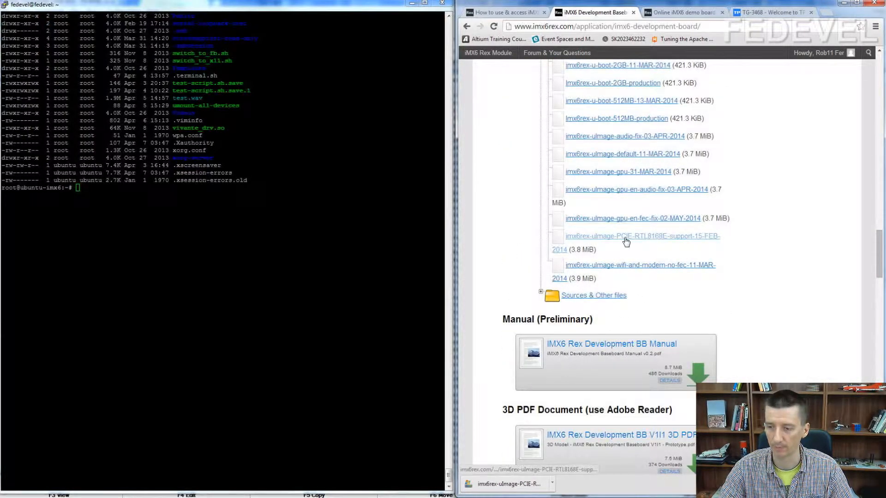
pyautogui.moveTo(626, 242)
pyautogui.write('p')
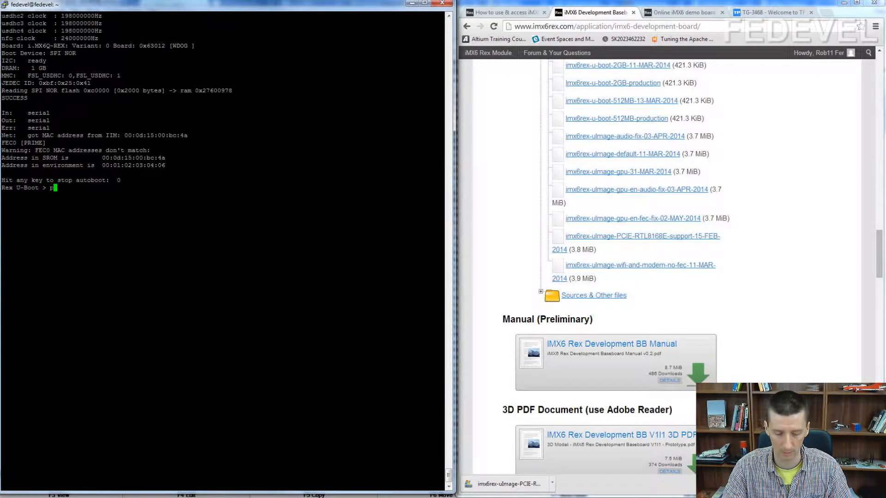
# List the U-Boot environment showing the PCIE RTL8168E kernel boot command, then begin reset
pyautogui.press('Return')
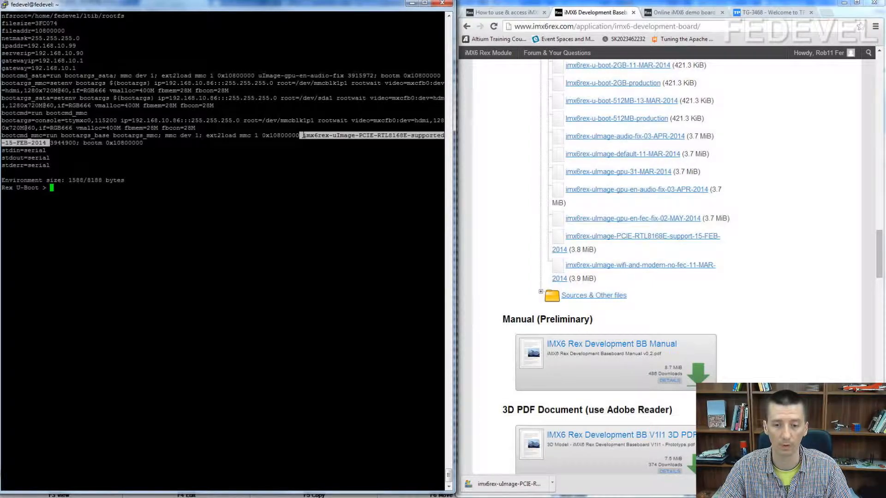
pyautogui.write('res')
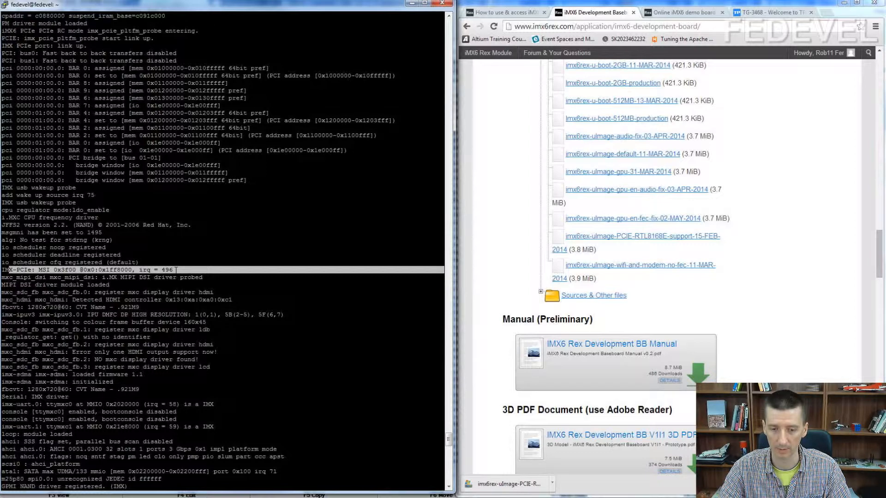
# Watch the board reboot into the PCIe kernel with PCIe and eth0 links up
pyautogui.scroll(-3)
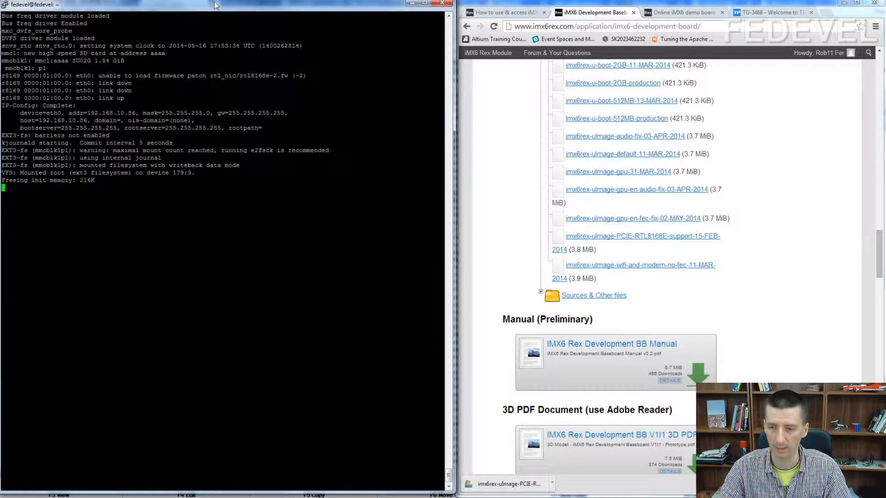
pyautogui.click(678, 12)
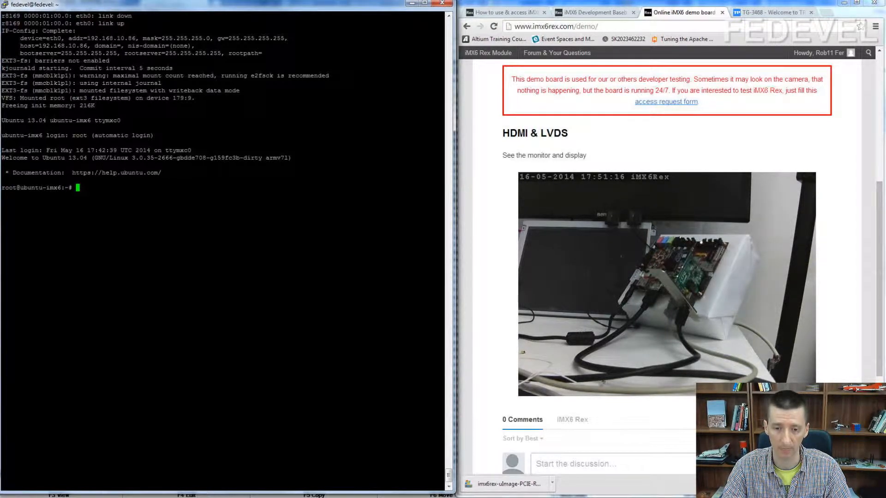
# Run lspci listing the Realtek RTL8111/8168 PCIe Ethernet controller, then start ifconfig
pyautogui.write('lspci')
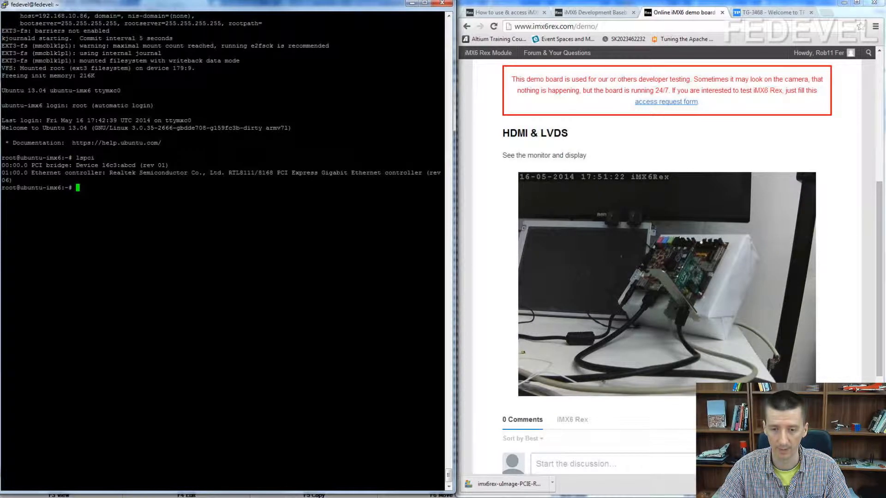
pyautogui.moveTo(110, 173); pyautogui.dragTo(317, 172)
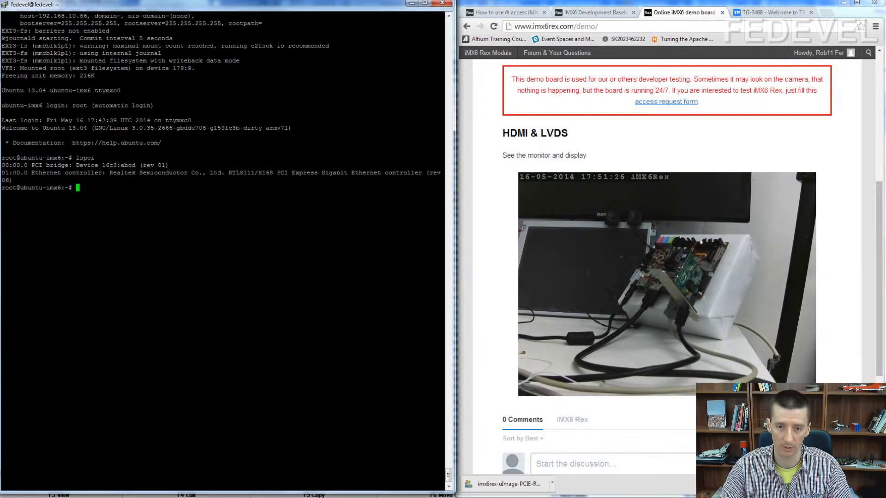
pyautogui.write('ifcc')
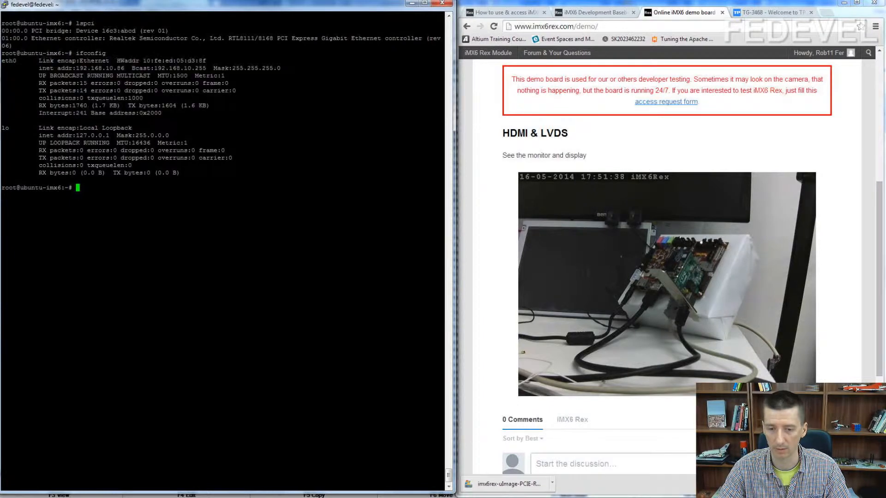
pyautogui.write('ping')
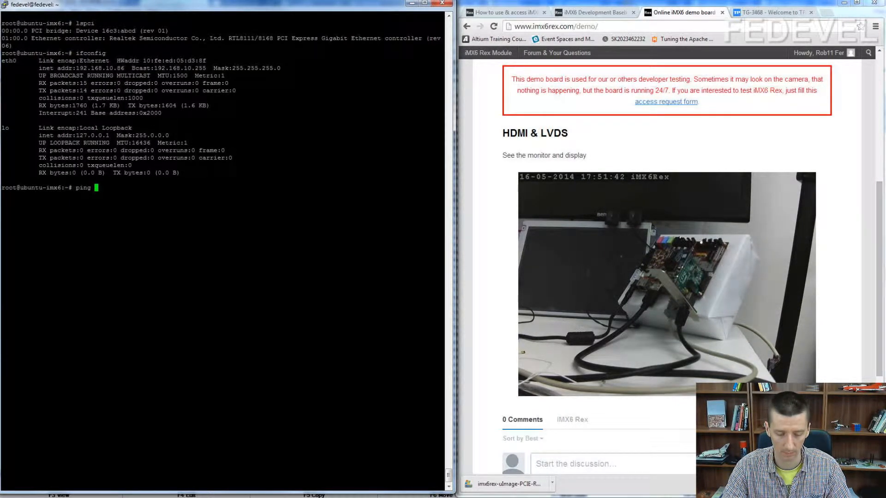
pyautogui.write('www.google.com')
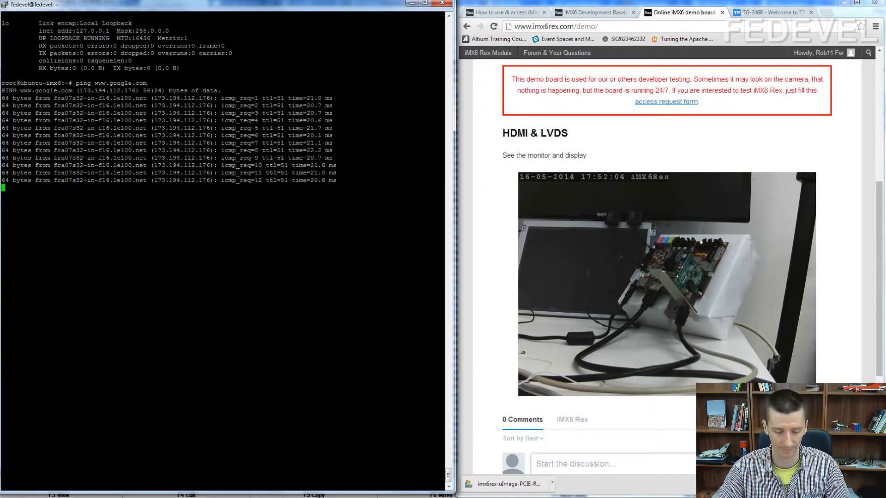
pyautogui.press('ctrl+c')
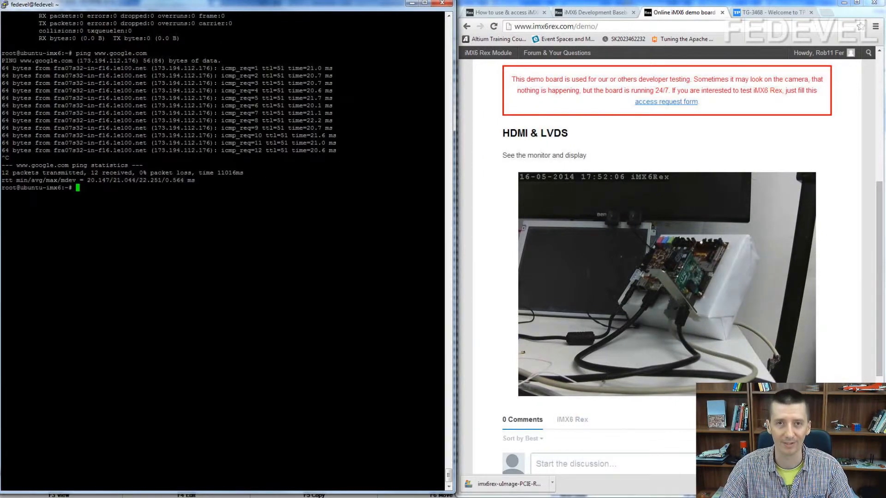